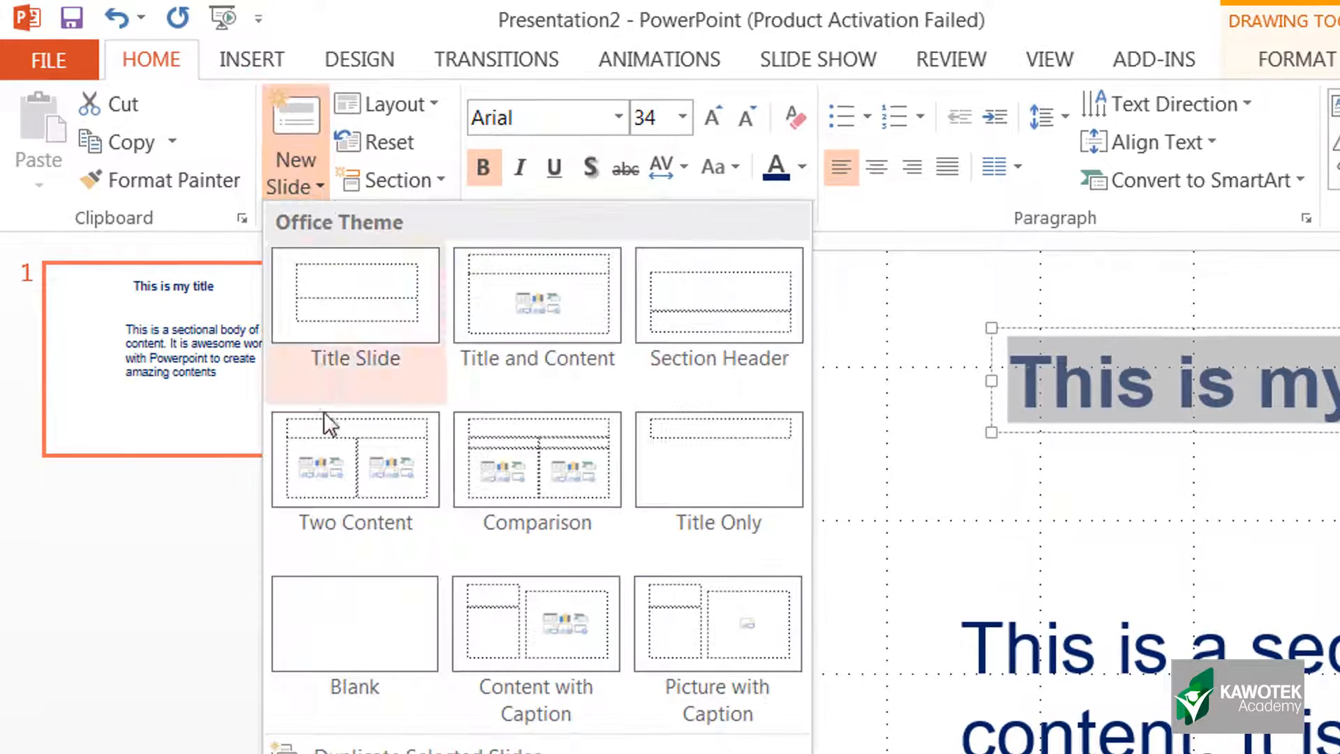
Step: Add a second slide using the Blank layout after the title slide
click(353, 623)
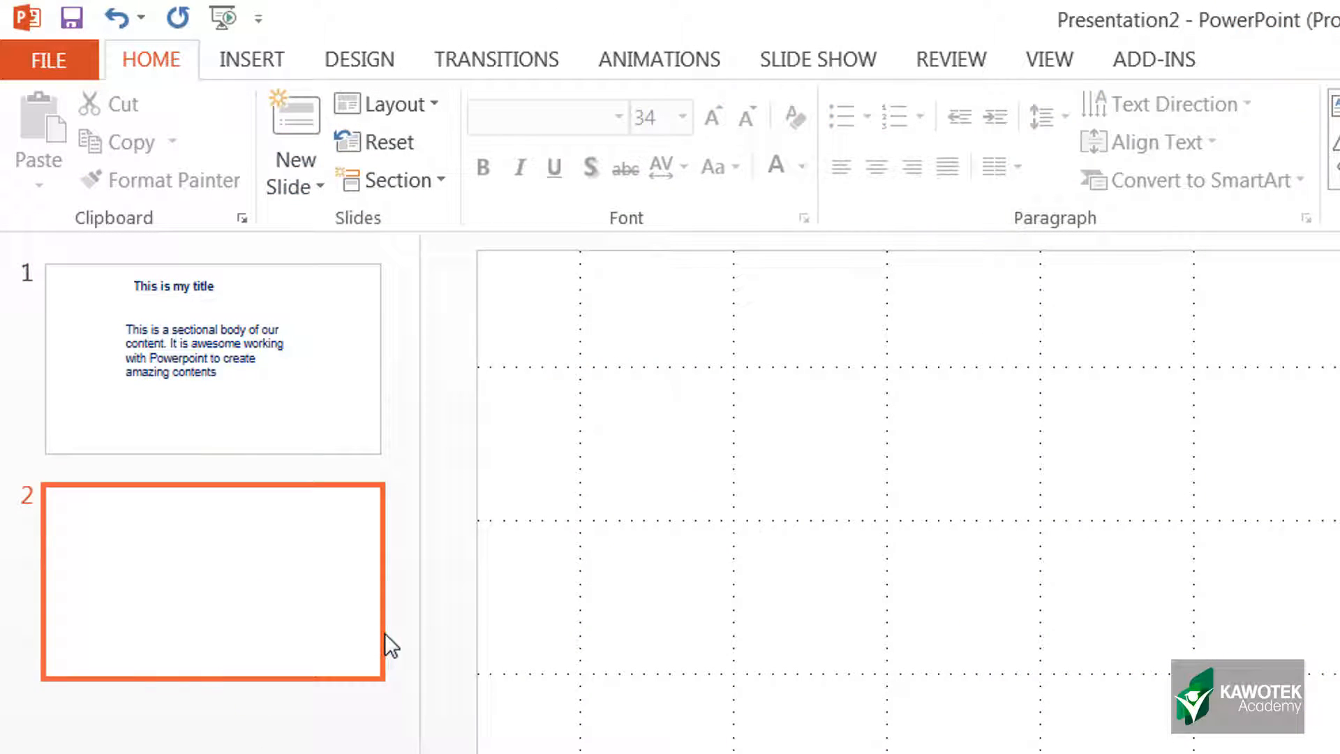
mouse_move(488, 590)
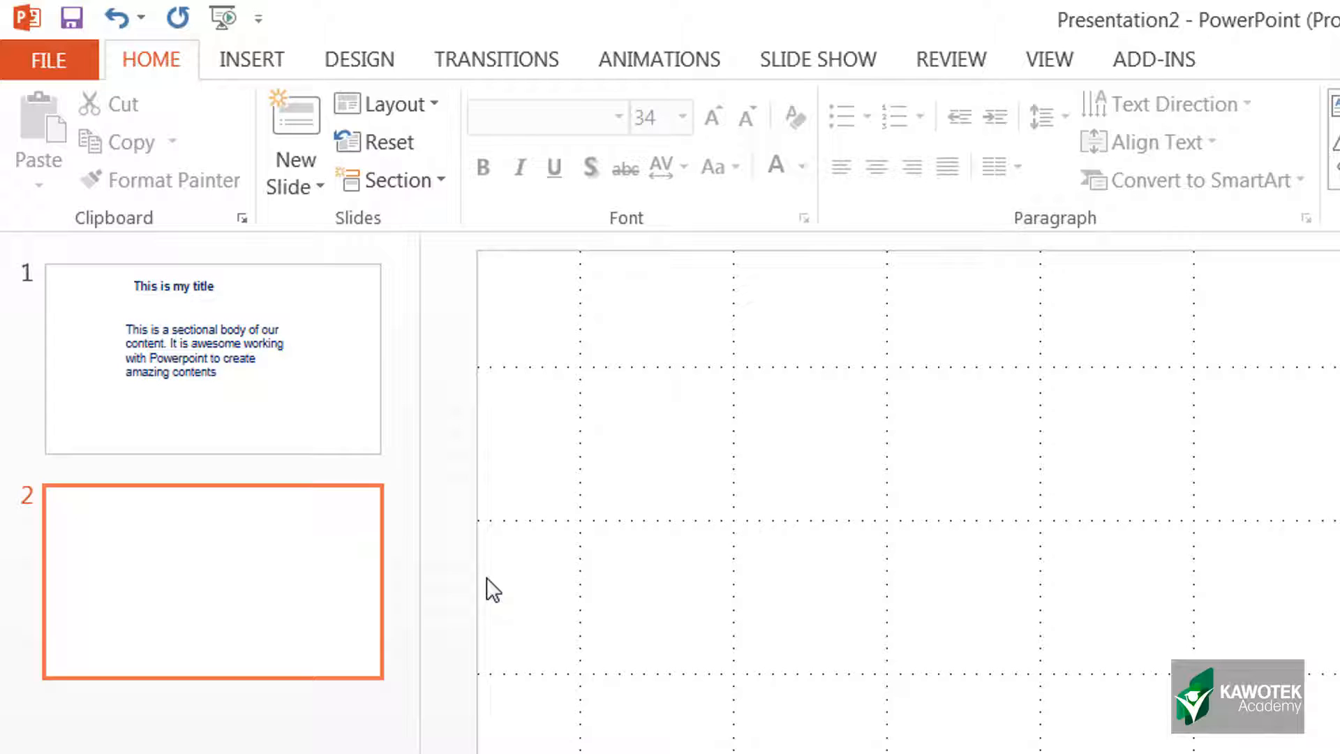
Step: Draw an empty text box near the centre of the blank slide
click(251, 59)
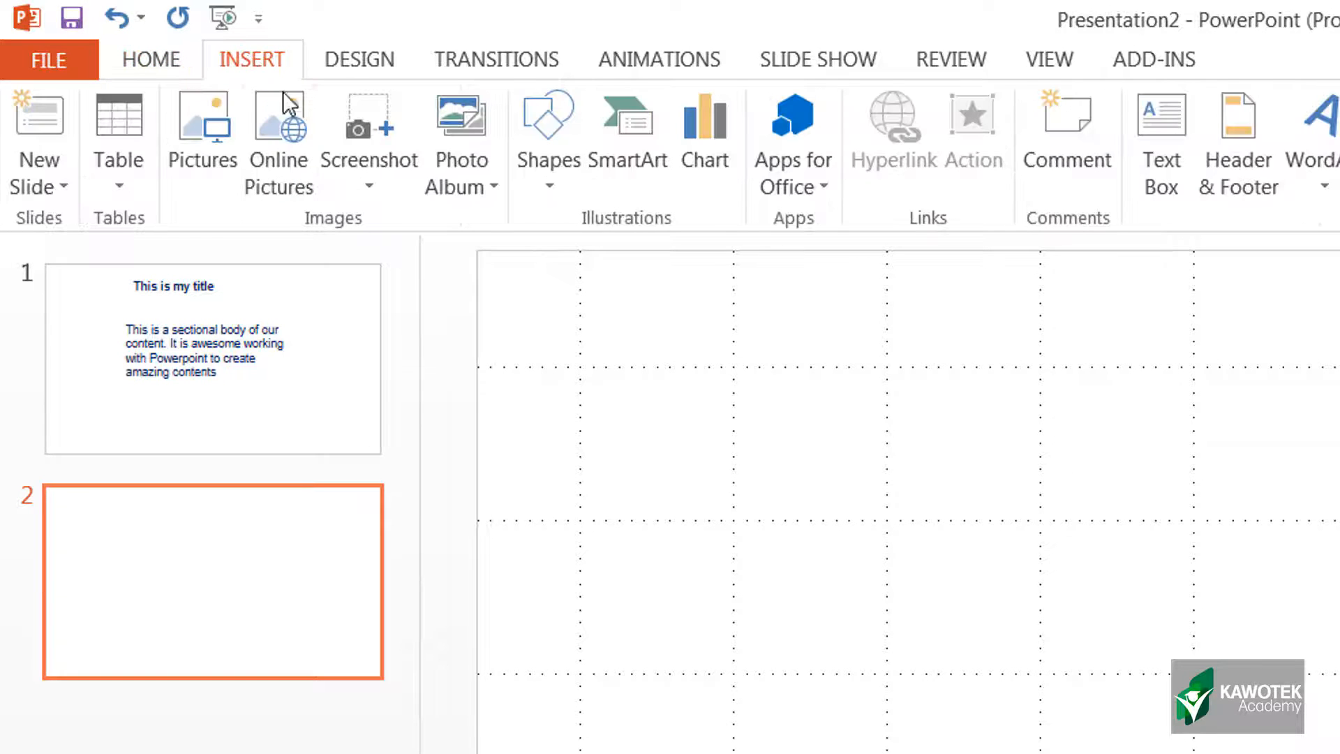
mouse_move(1160, 141)
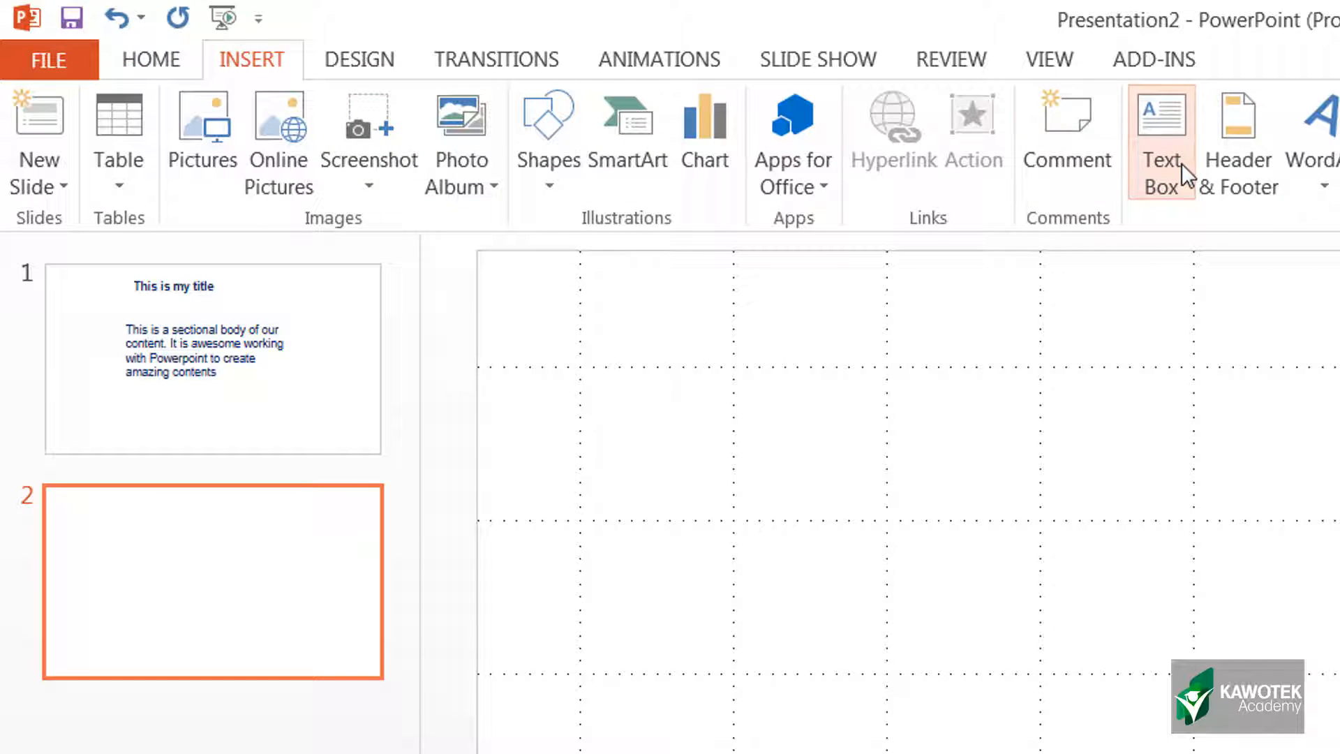
drag(839, 422, 1201, 565)
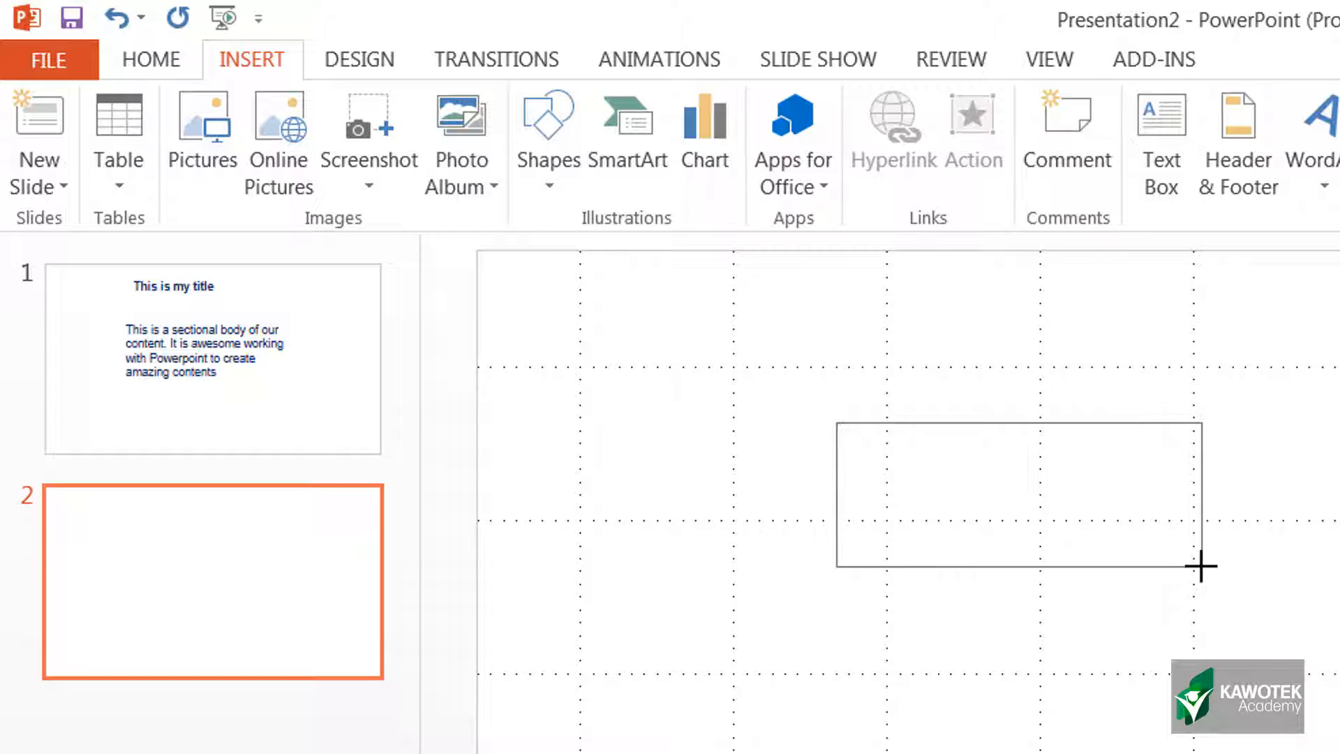
drag(837, 432, 1217, 563)
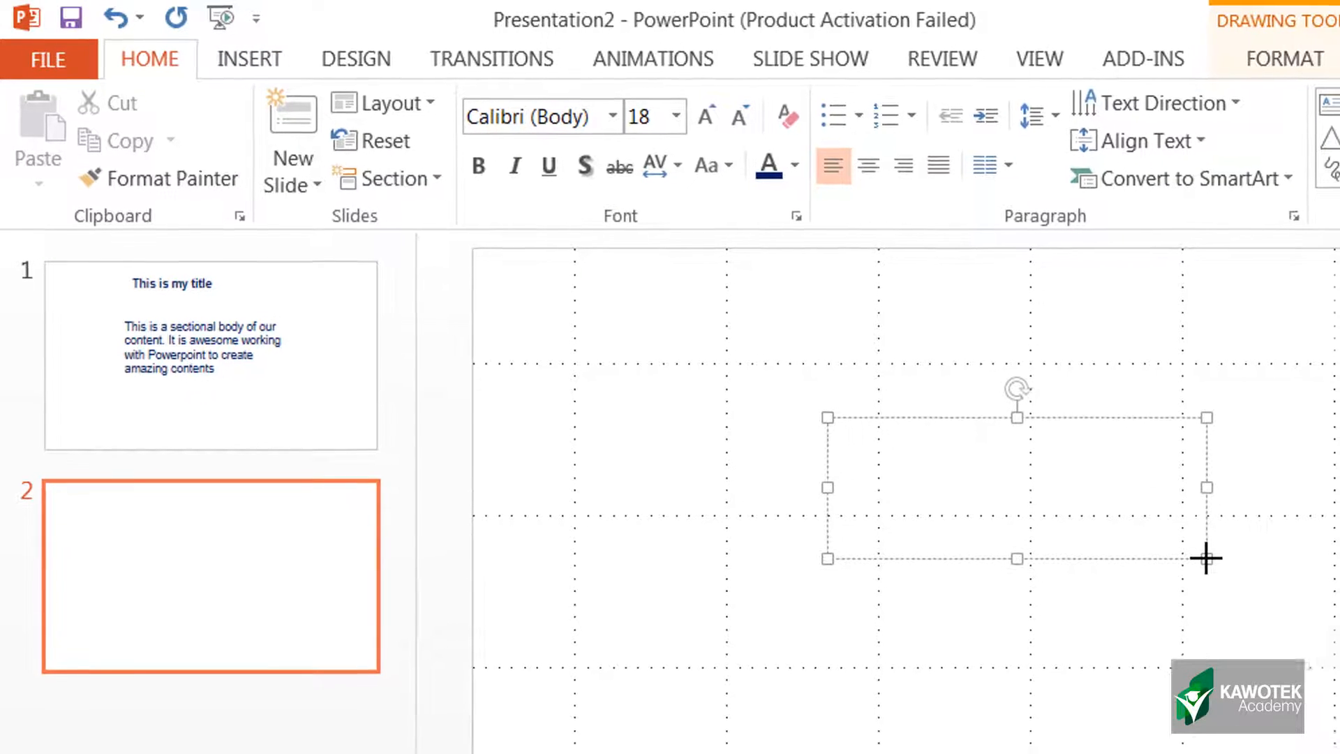
Step: Browse the Equation gallery of ready-made formulas from the Insert ribbon
click(248, 59)
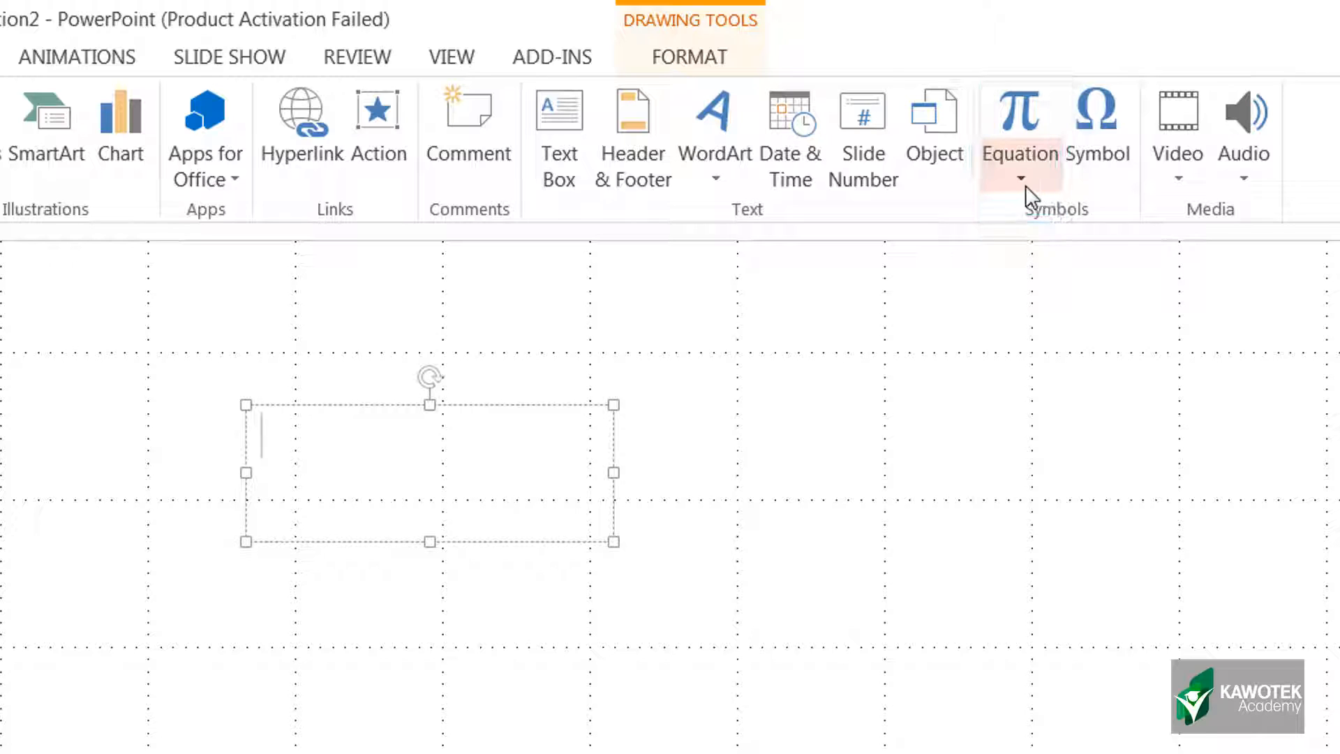
click(1018, 133)
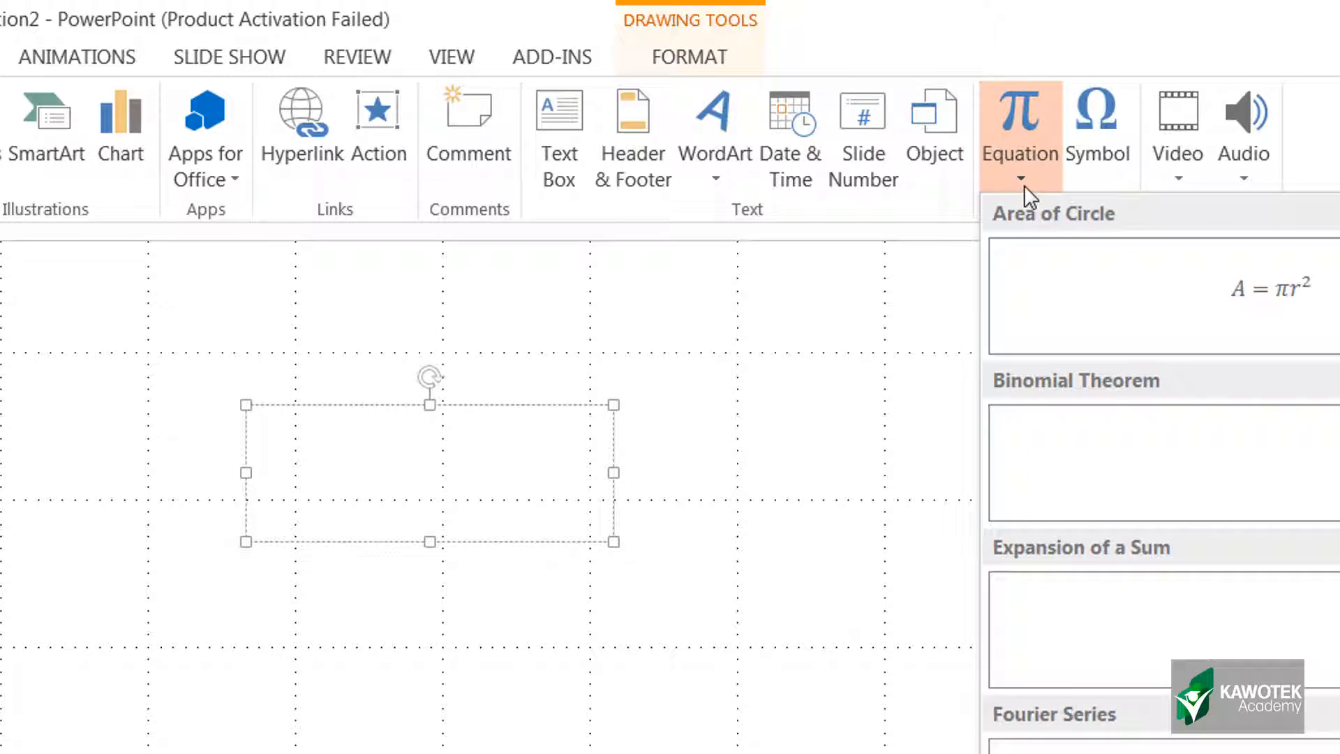
scroll(down, 3)
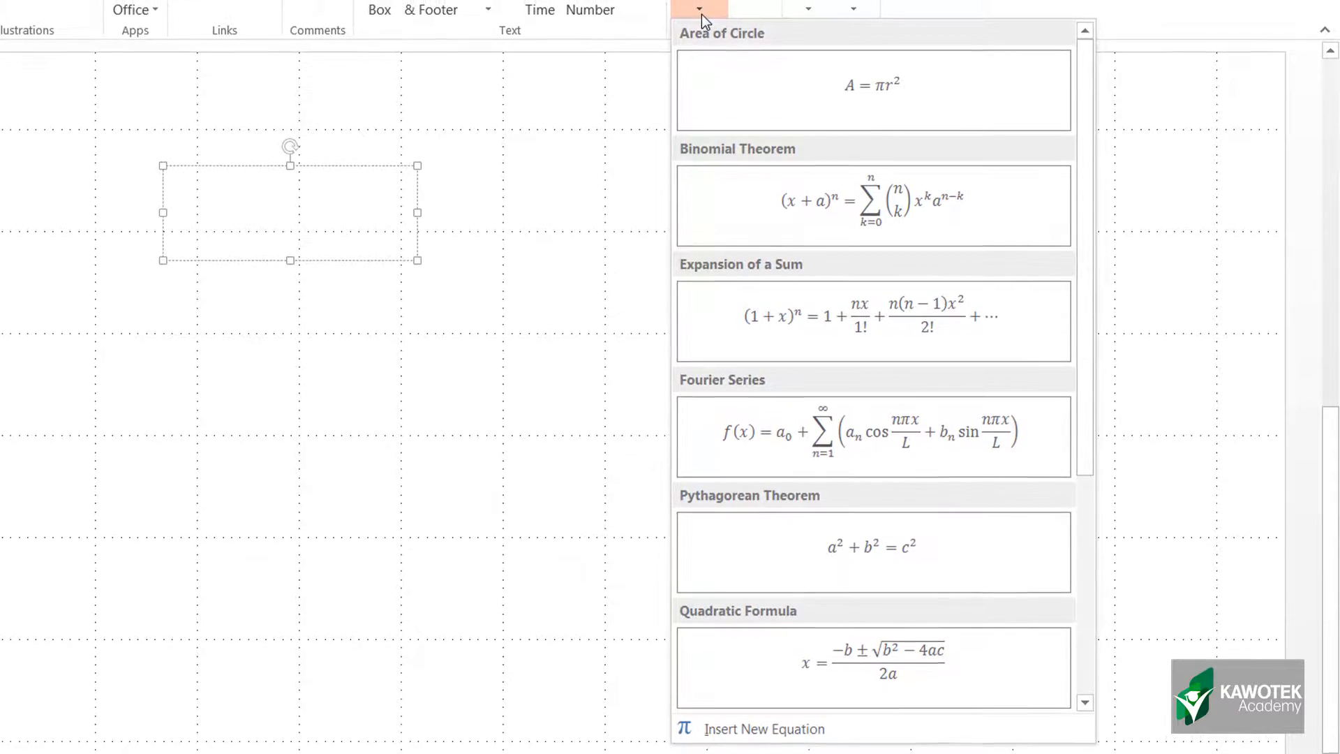
mouse_move(737, 294)
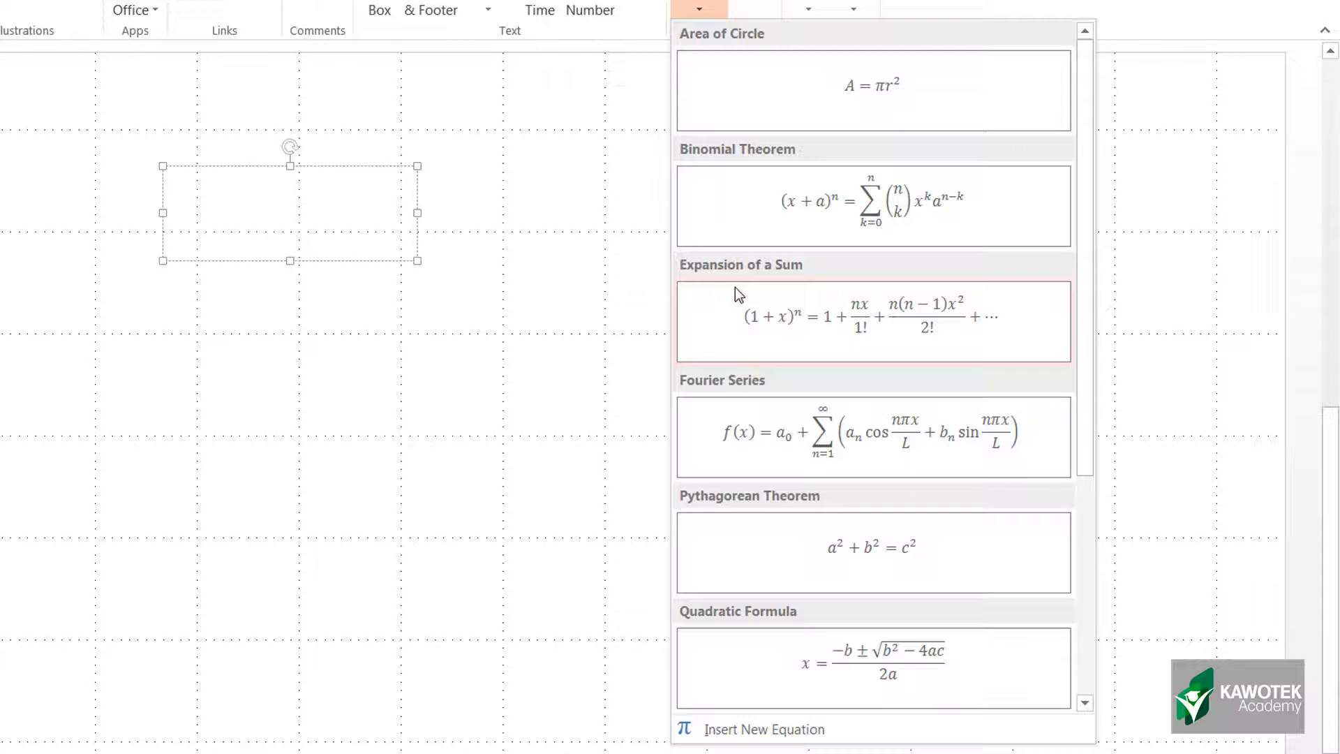
mouse_move(763, 729)
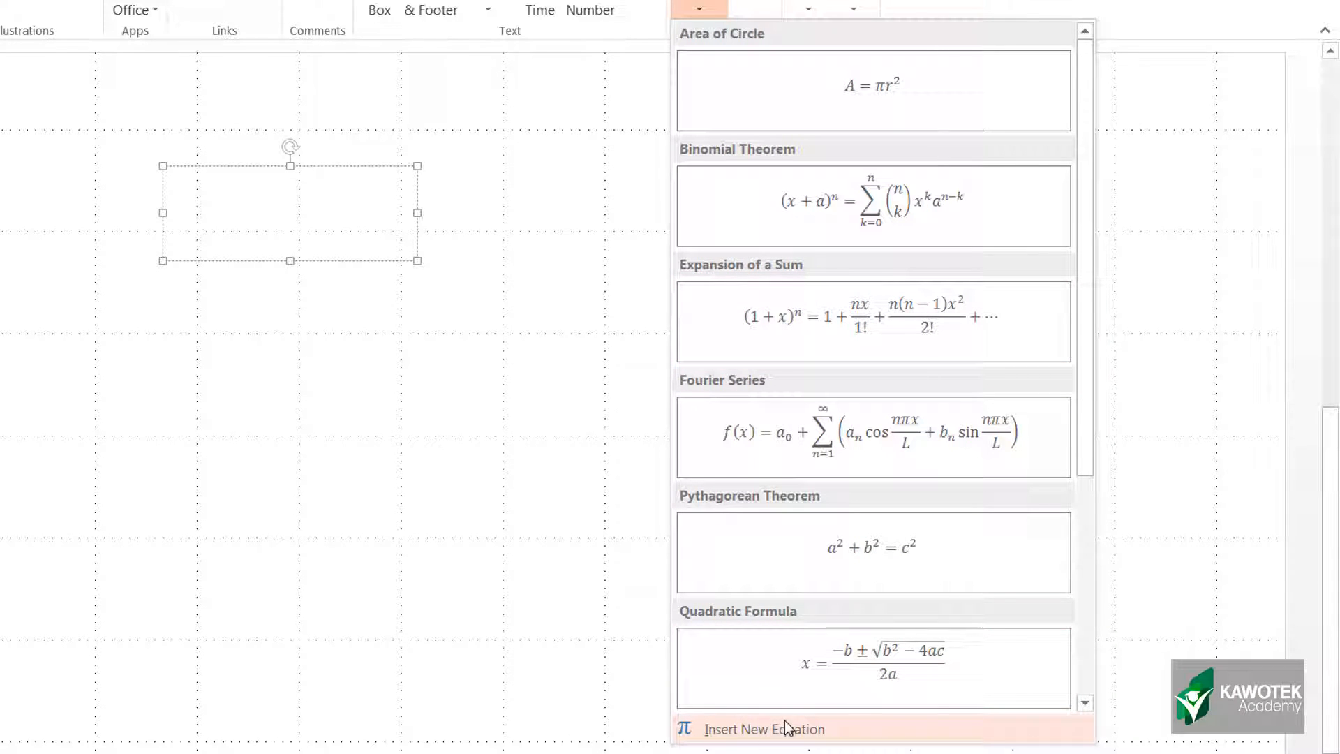
mouse_move(871, 668)
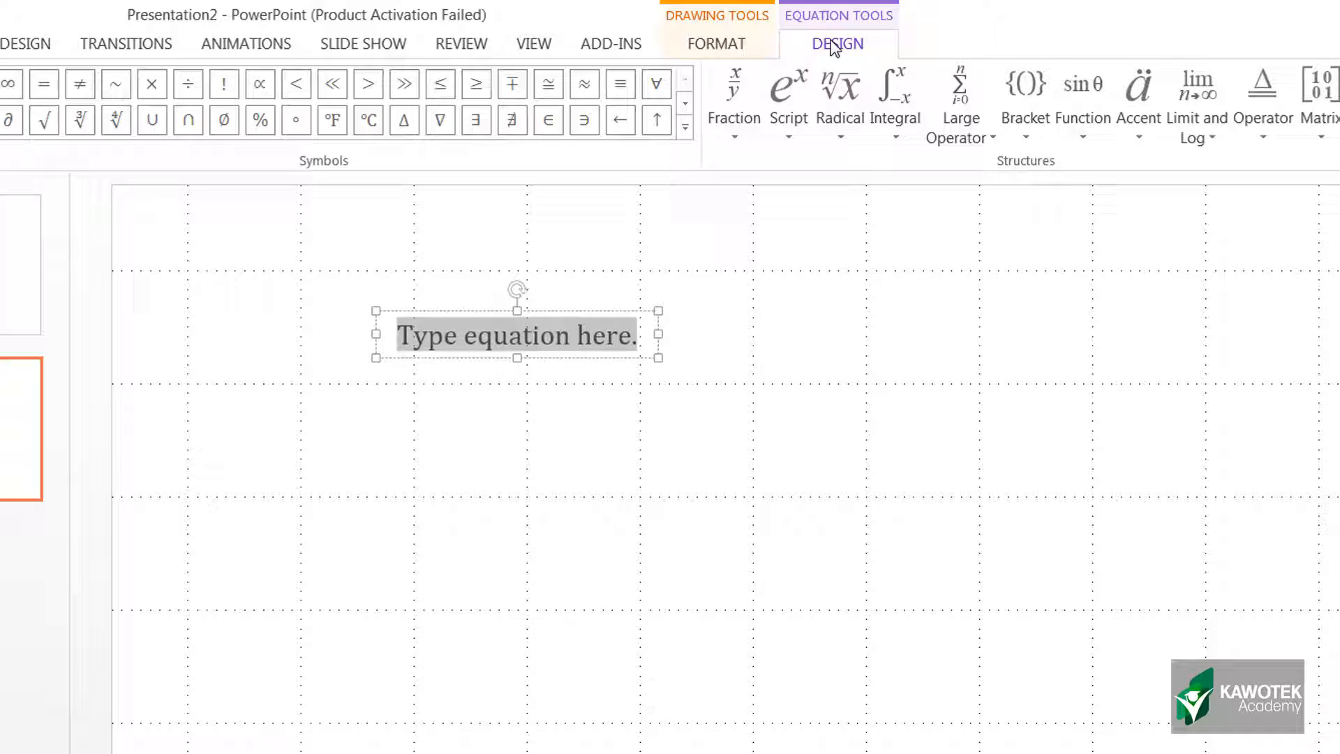
mouse_move(695, 391)
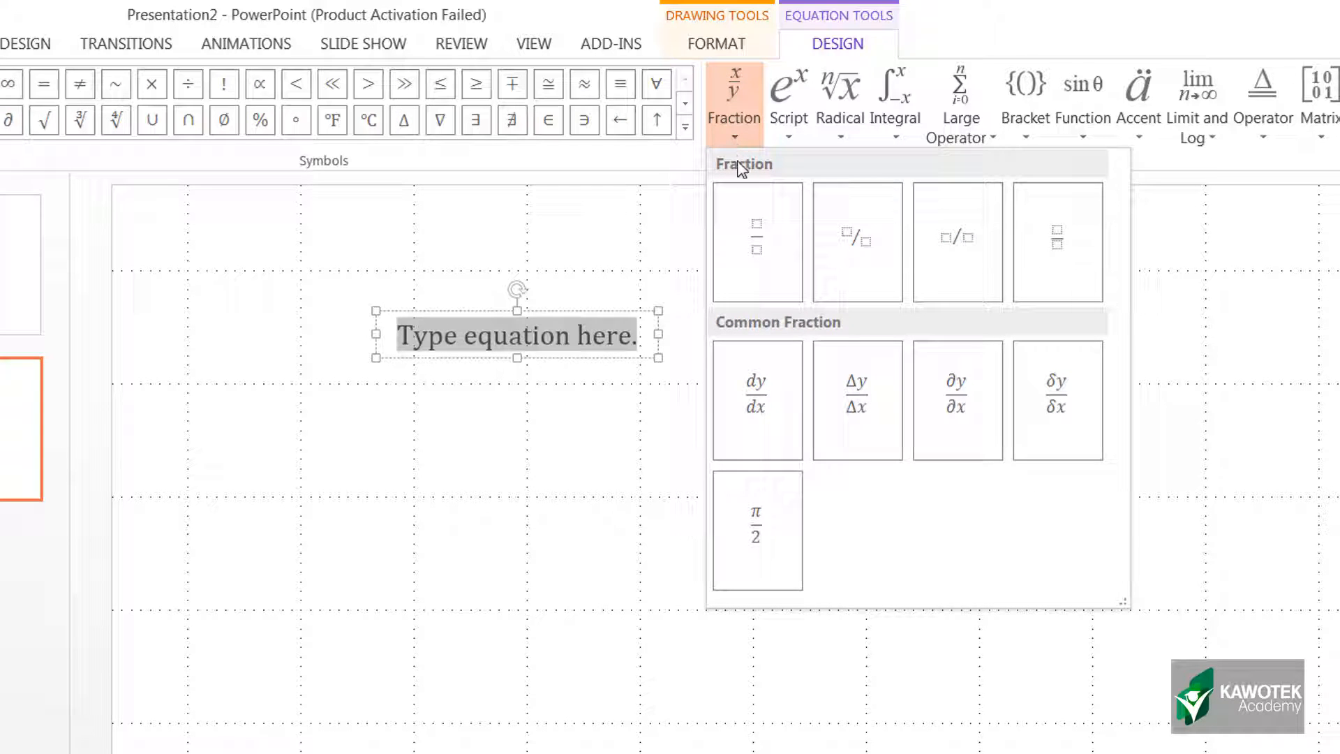
mouse_move(755, 241)
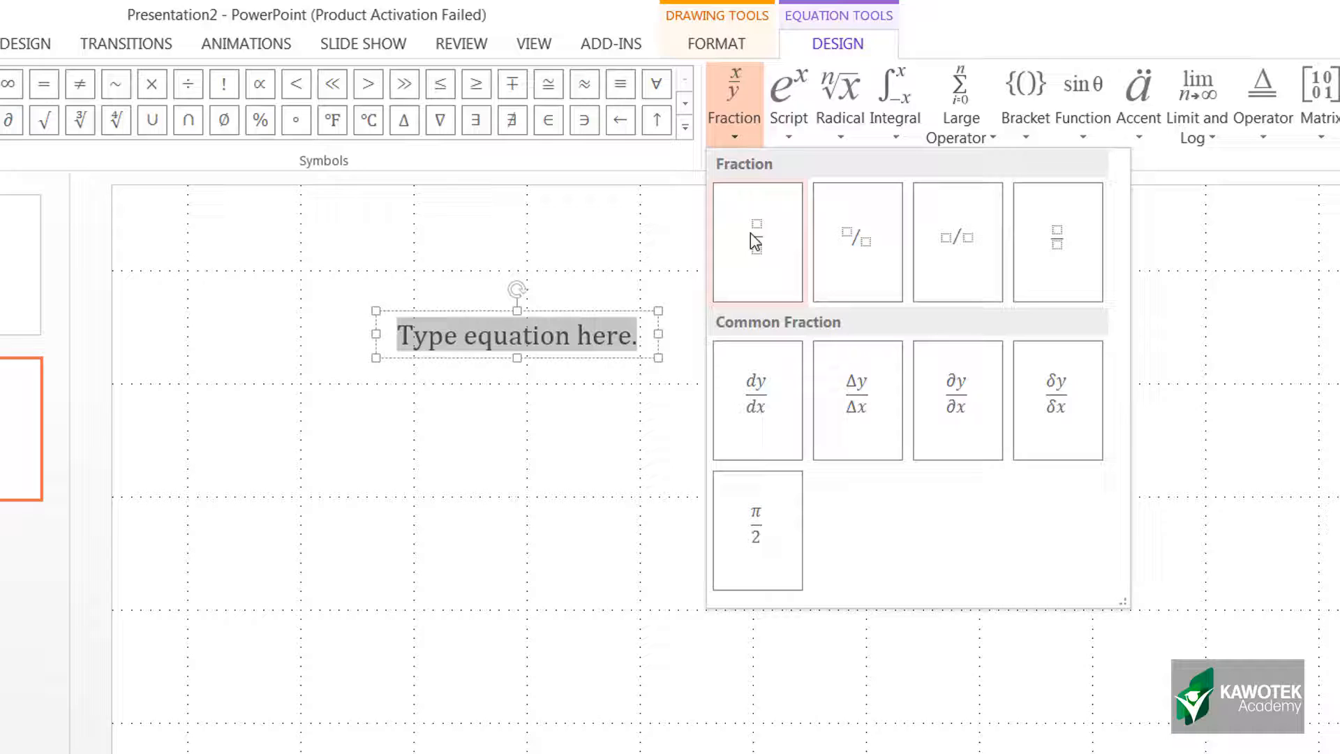
mouse_move(857, 241)
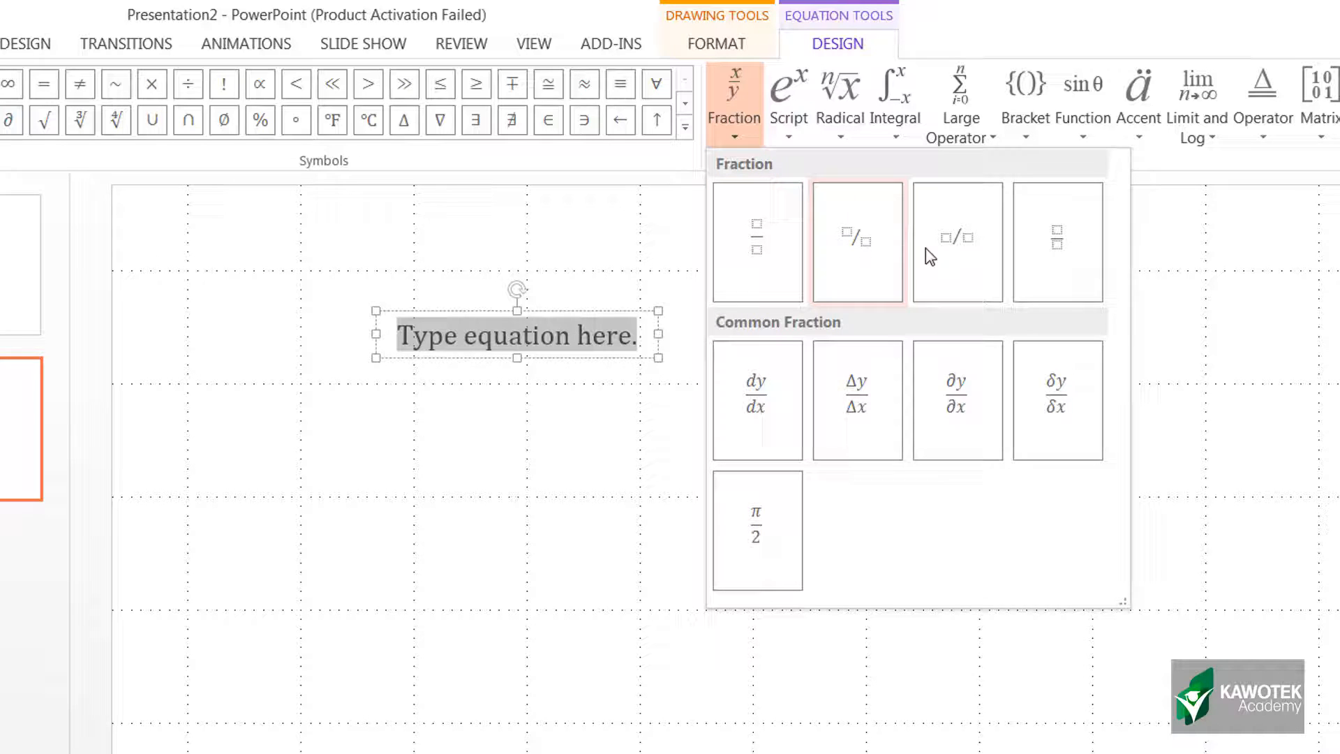
mouse_move(956, 242)
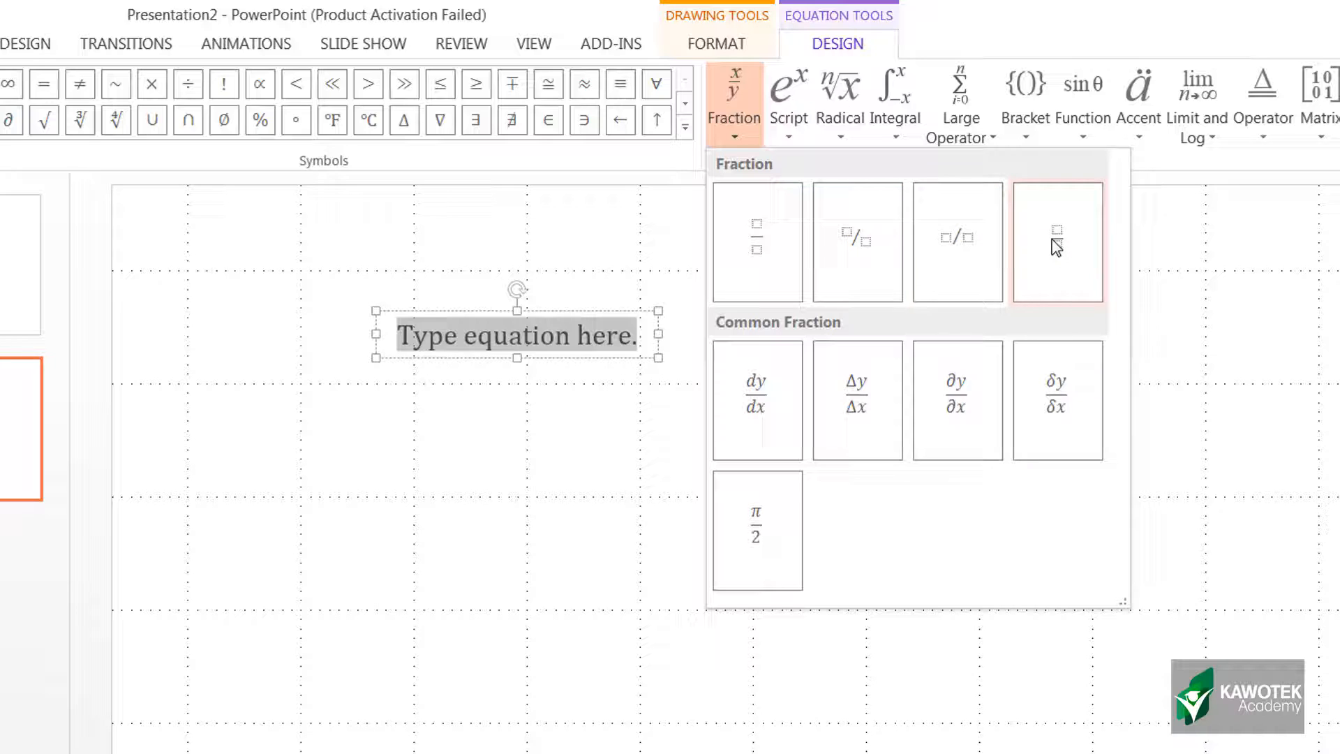
mouse_move(1056, 241)
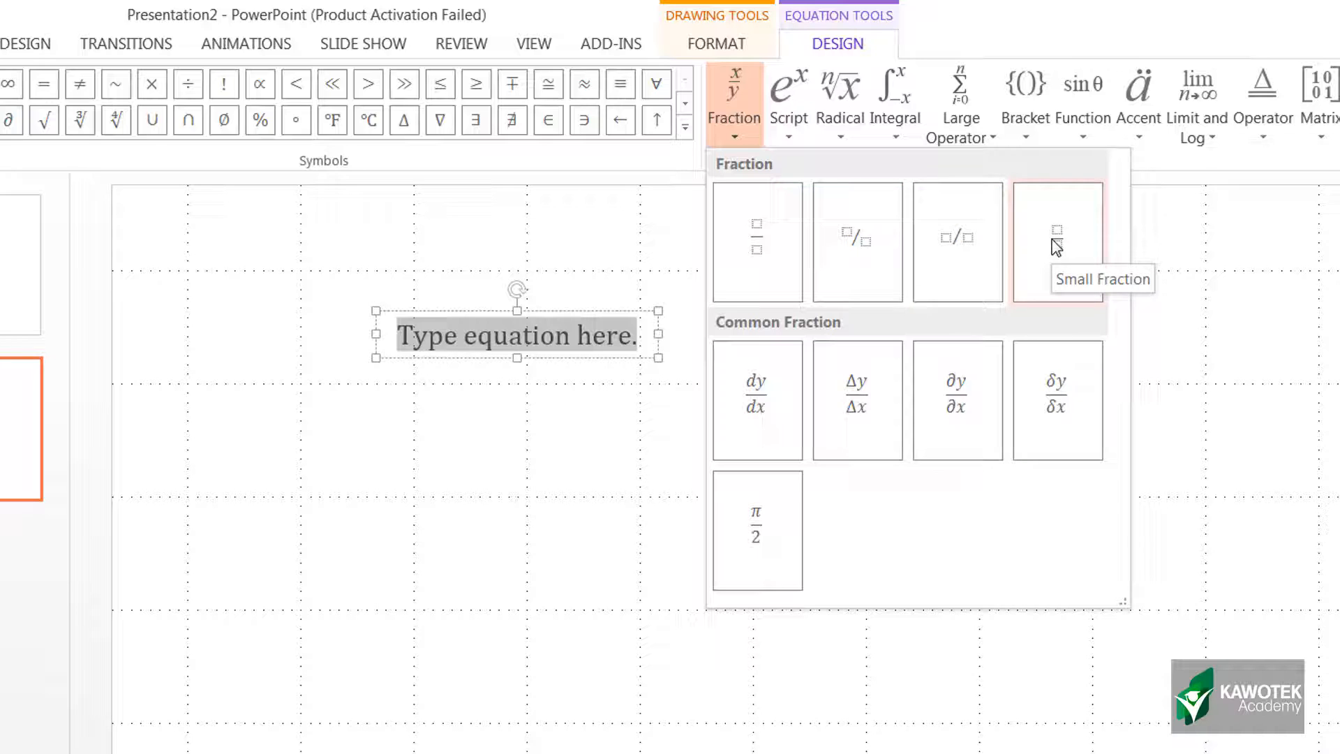
mouse_move(756, 242)
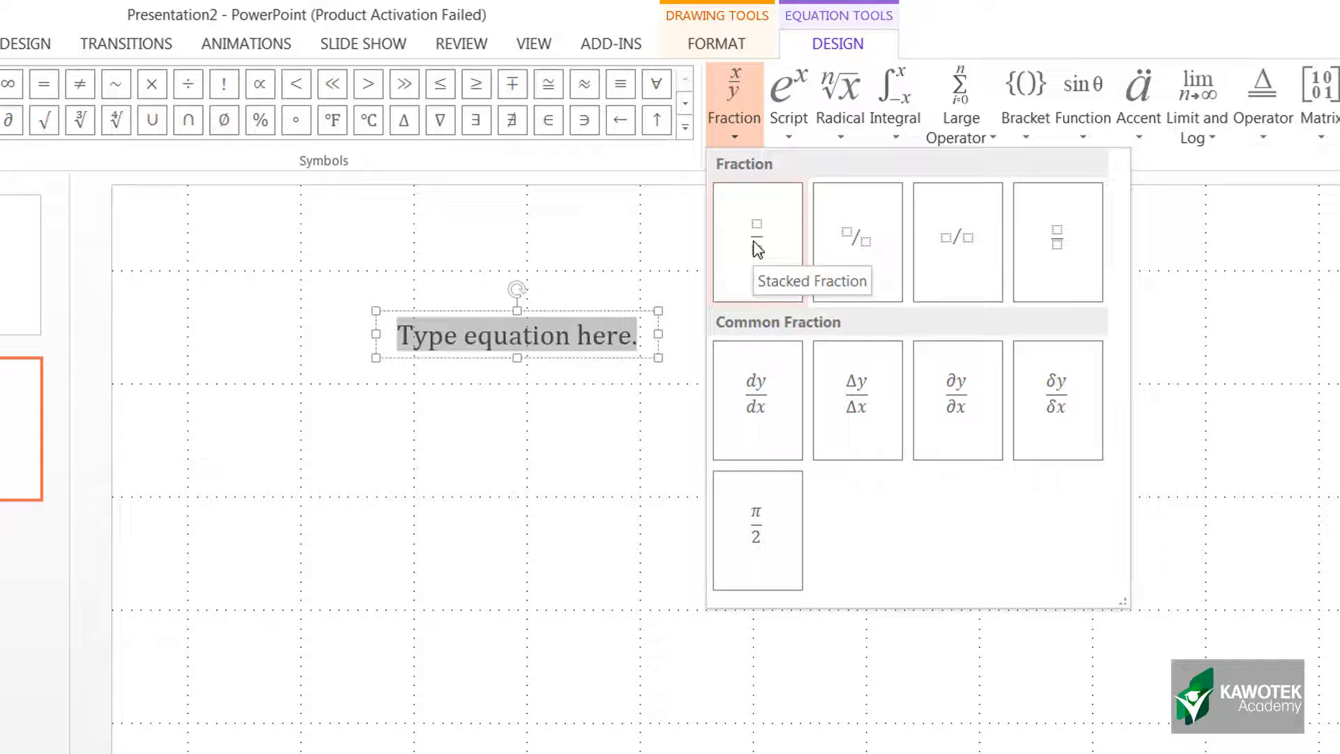
Step: Insert an empty stacked fraction structure into the equation
click(756, 226)
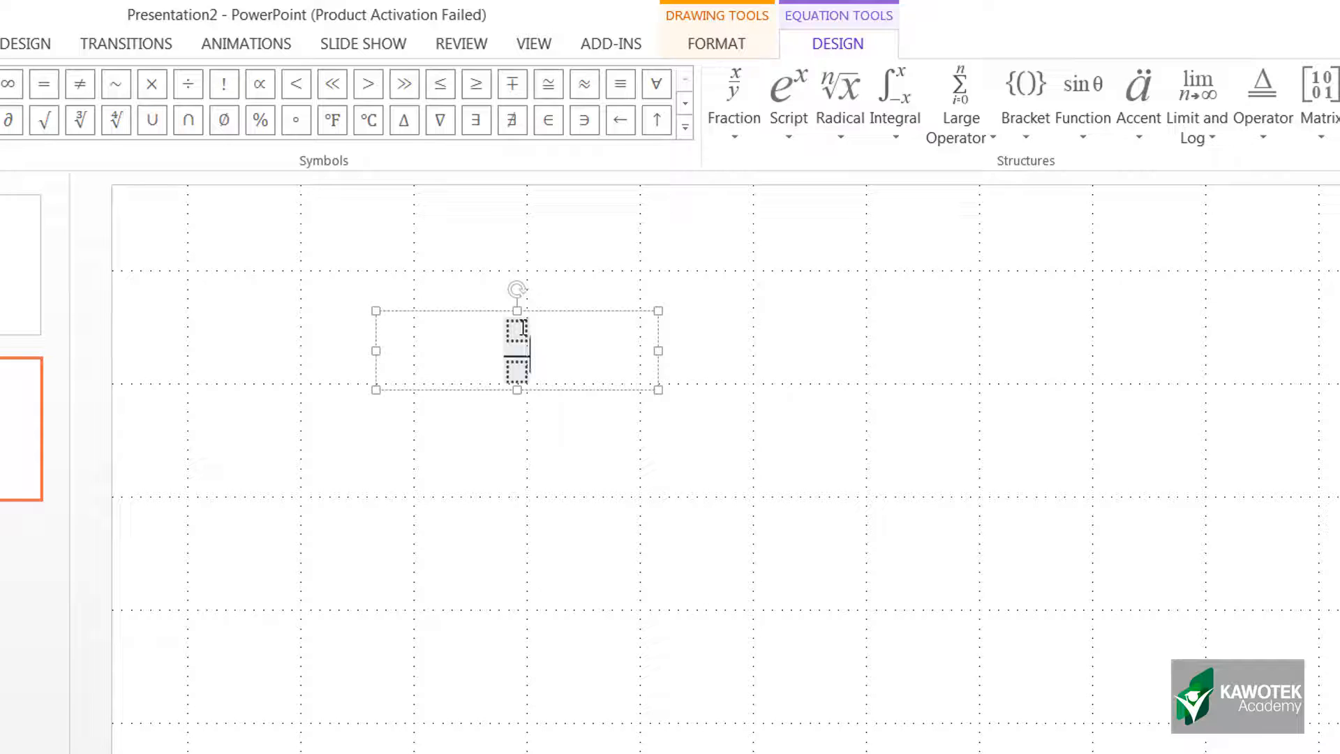
Step: Enter 3 as the numerator of the stacked fraction
text(3)
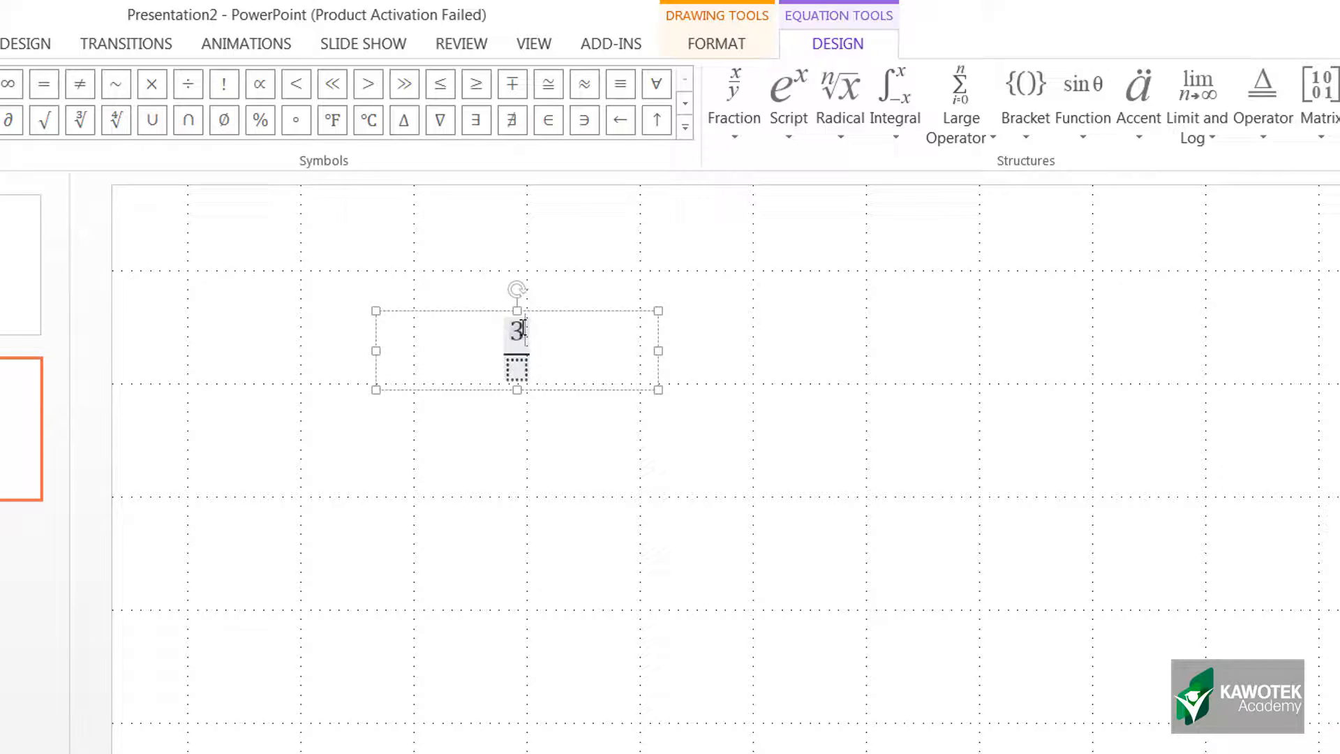